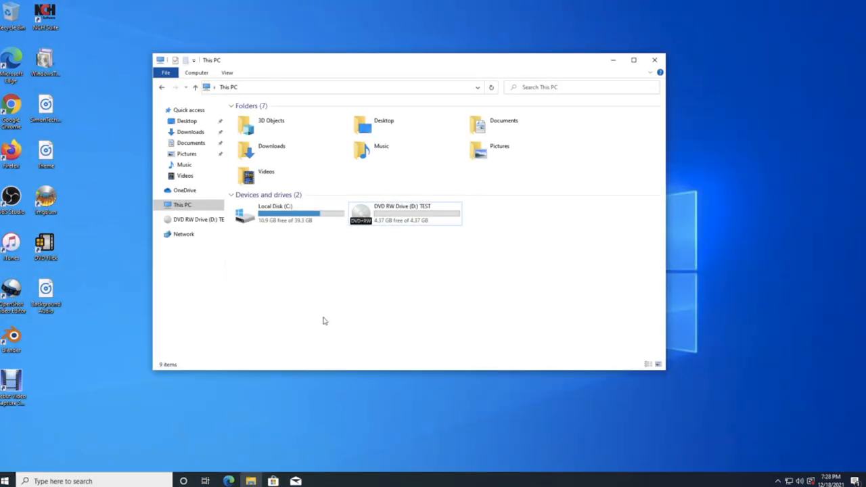
- Erase the TEST disc in DVD RW Drive (D:) with the Burn to Disc wizard
click(404, 213)
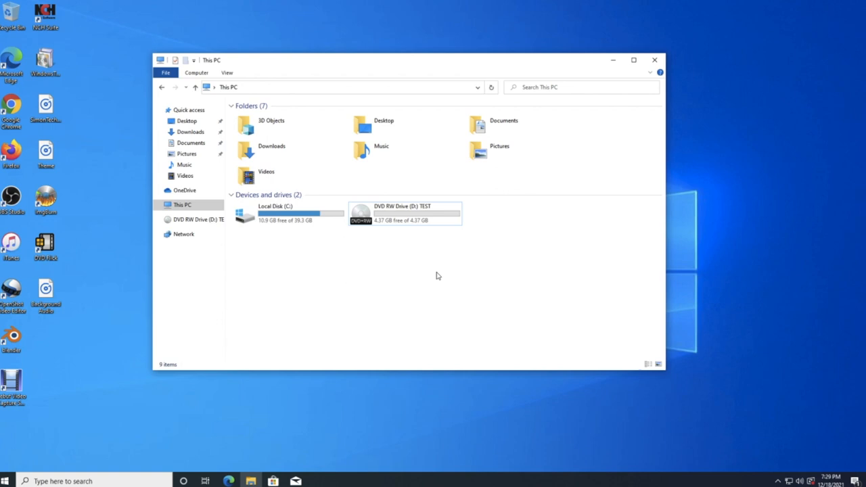
click(404, 212)
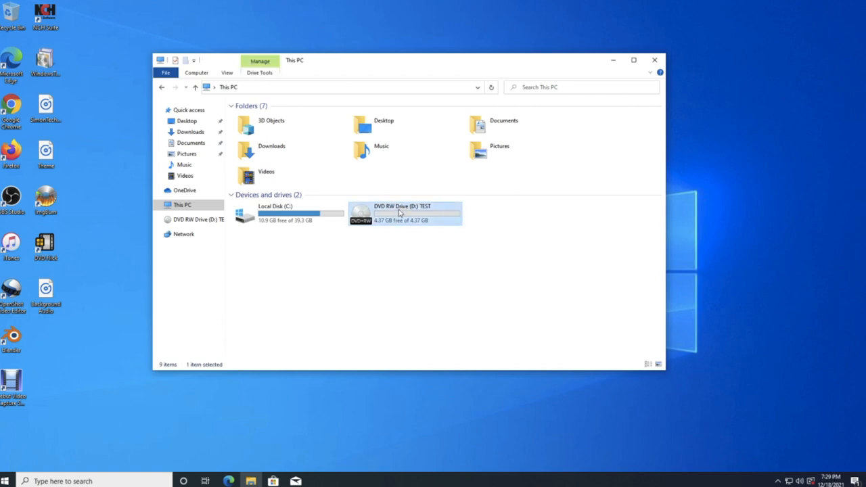
right_click(400, 213)
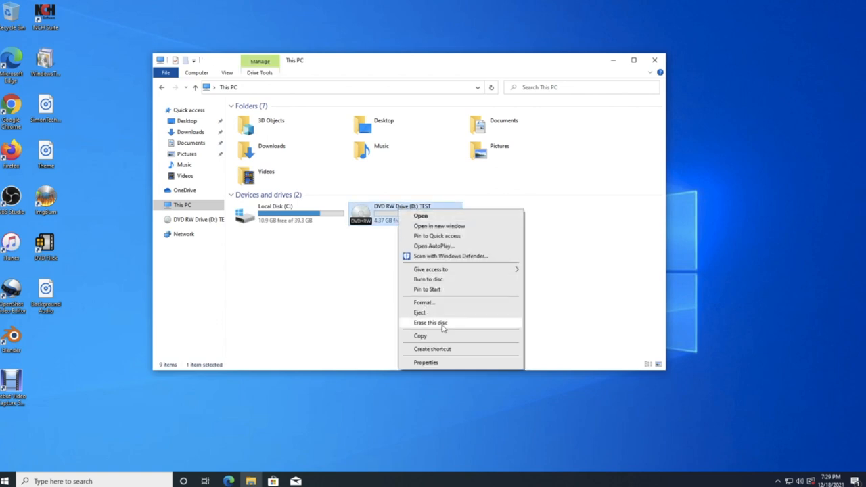
click(431, 323)
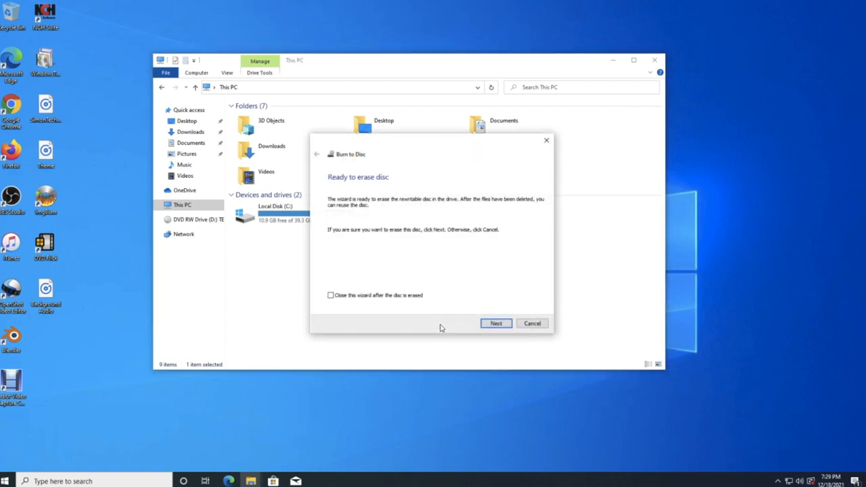
click(496, 323)
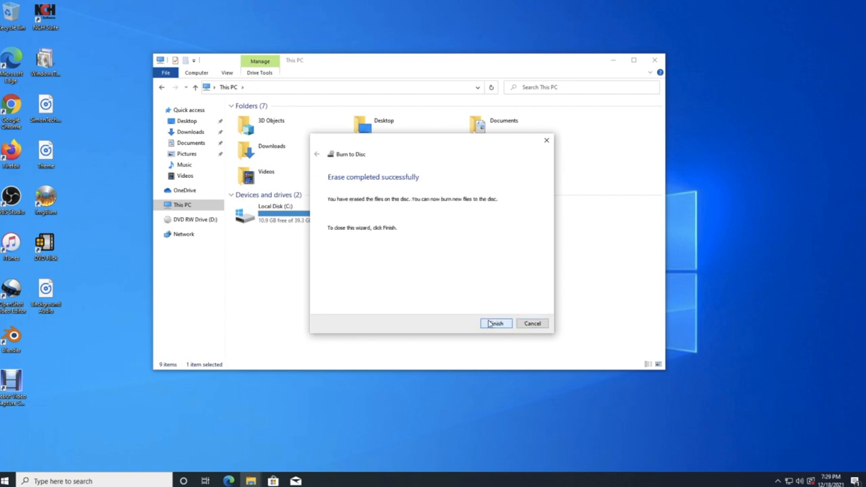
click(496, 323)
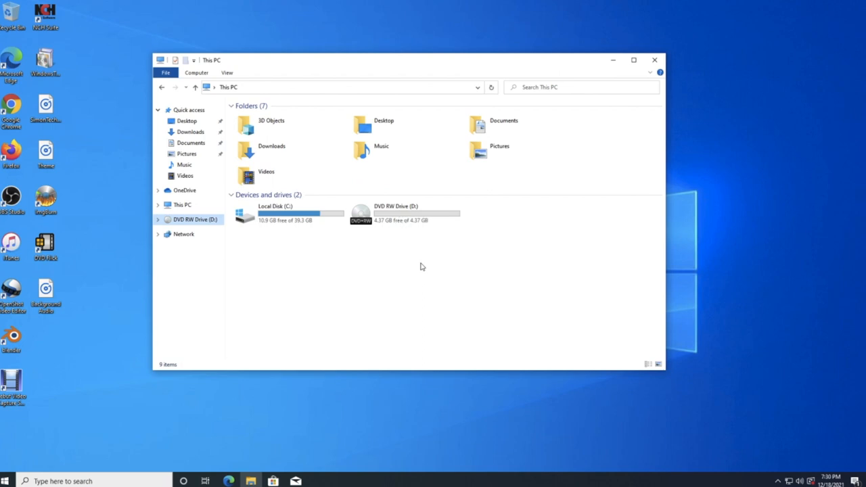
- Title the blank disc TEST and format it for use with a CD/DVD player
click(406, 213)
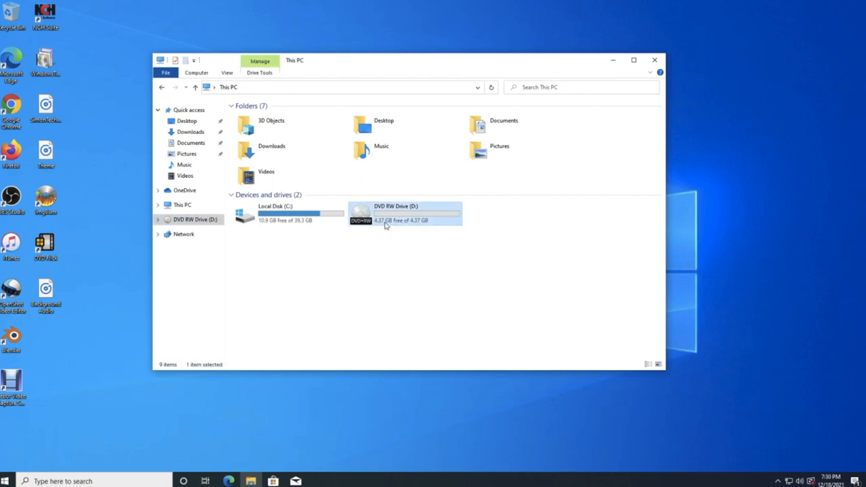
double_click(405, 213)
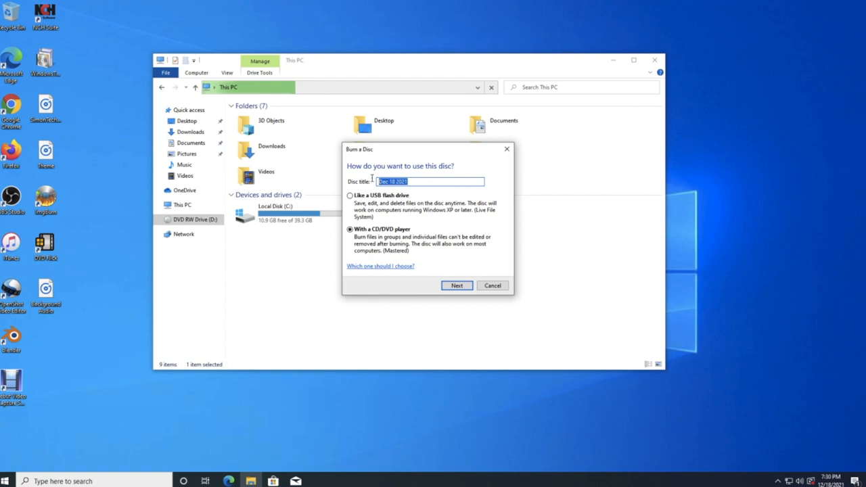
mouse_move(411, 190)
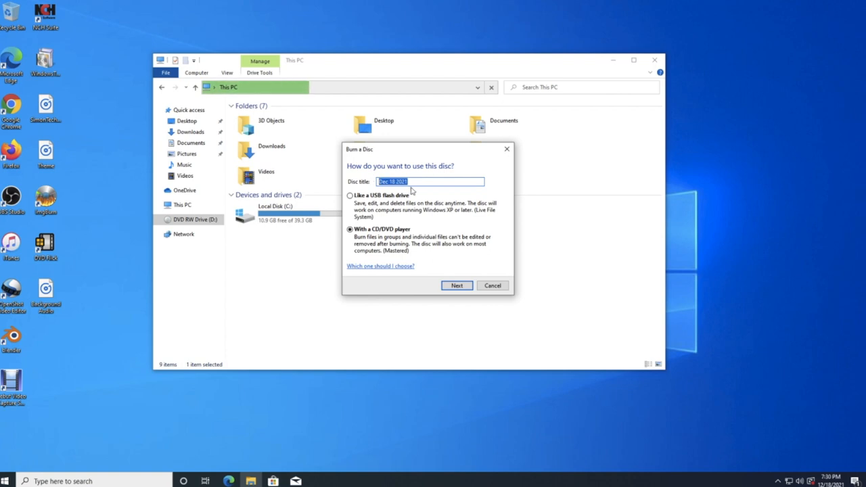
text(TEST)
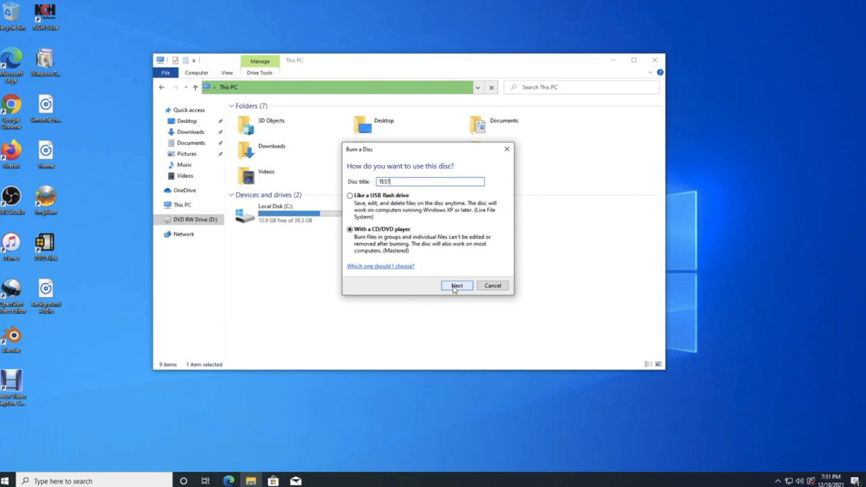
click(457, 285)
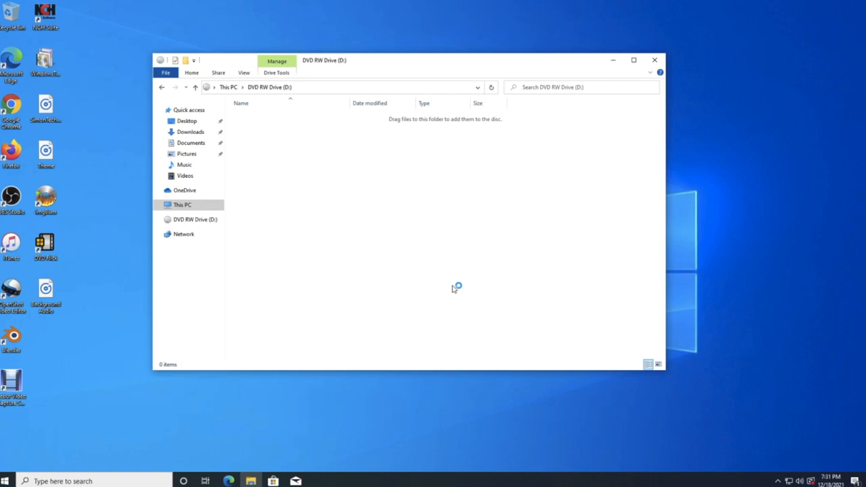
mouse_move(243, 270)
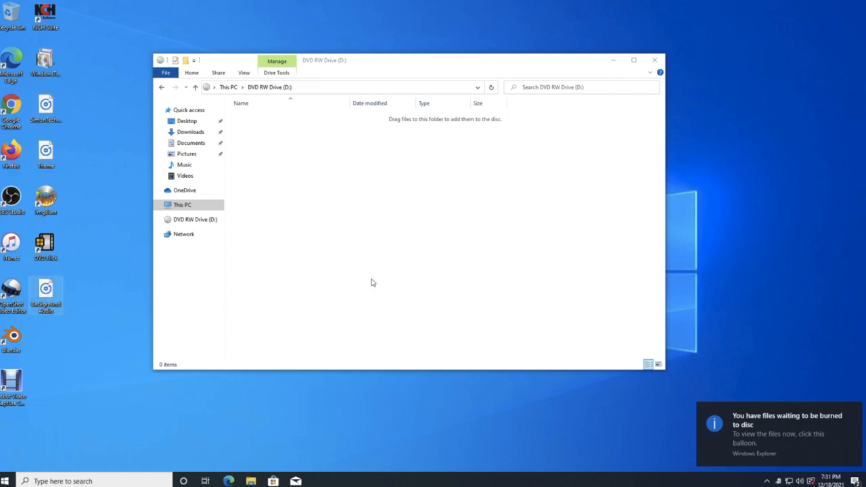
mouse_move(342, 170)
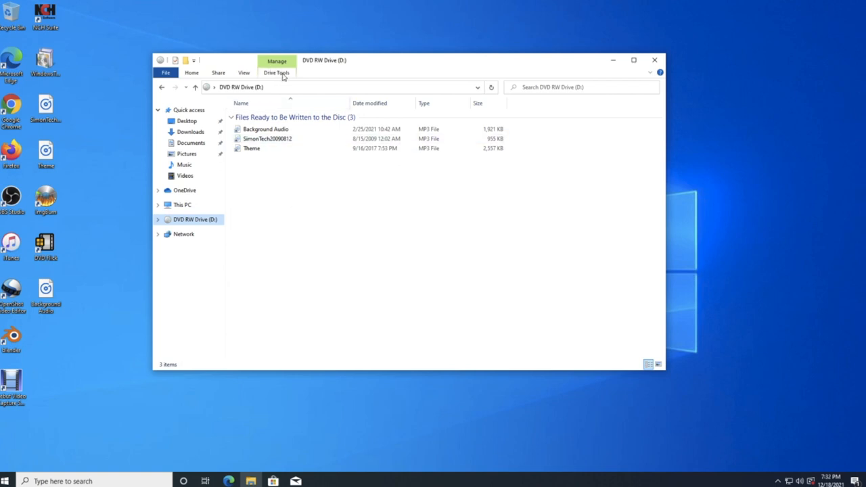
- Finish burning with disc title TEST at 2.4x recording speed
click(276, 72)
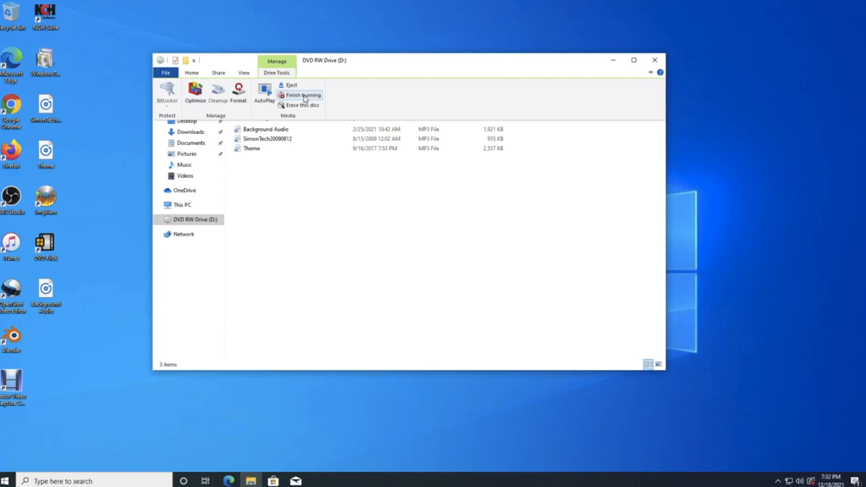
click(304, 95)
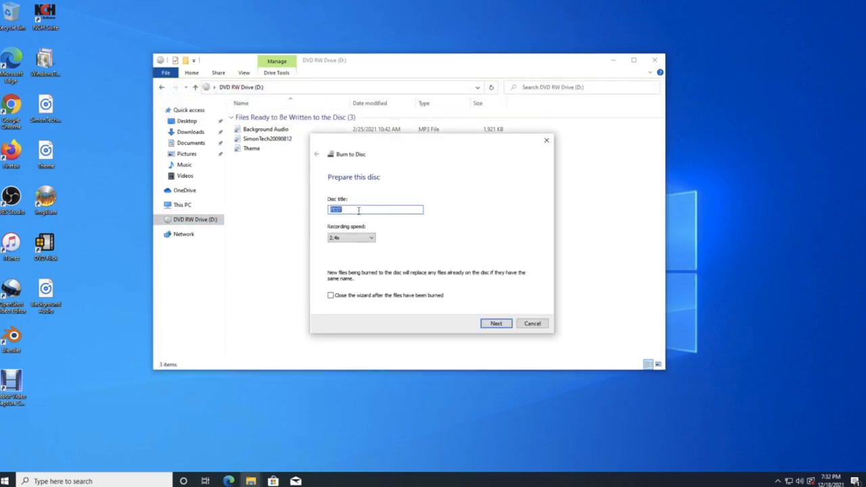
text(TEST)
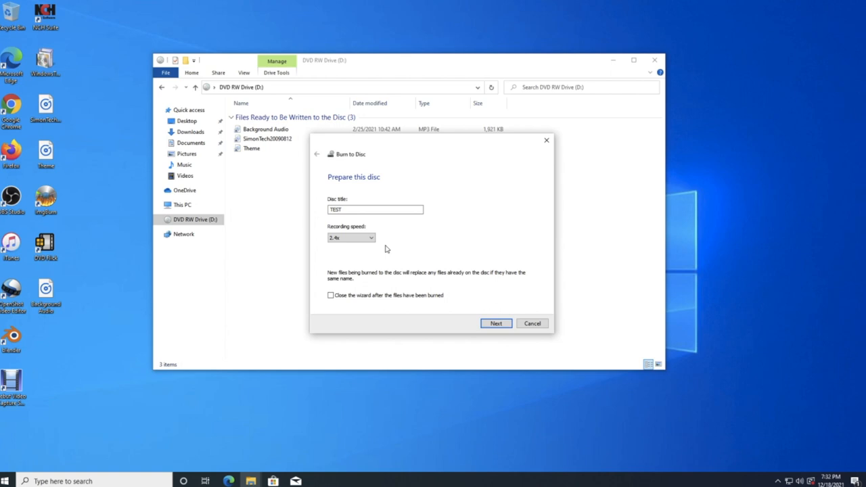
mouse_move(373, 242)
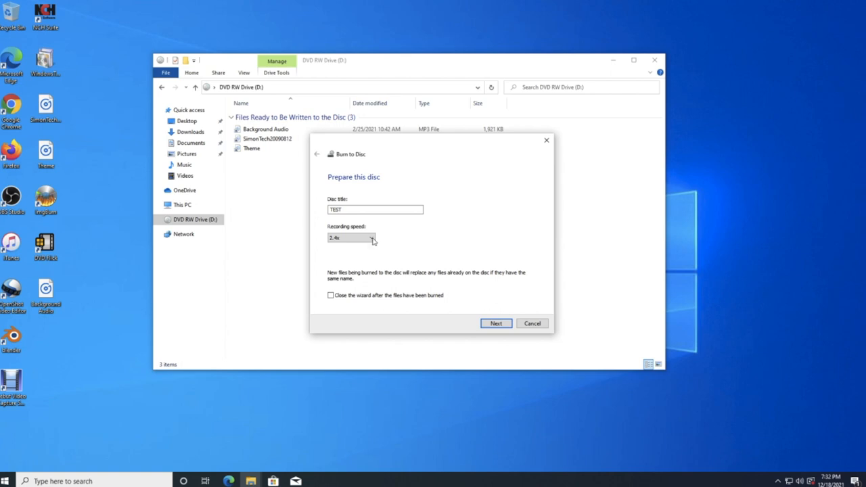
click(352, 238)
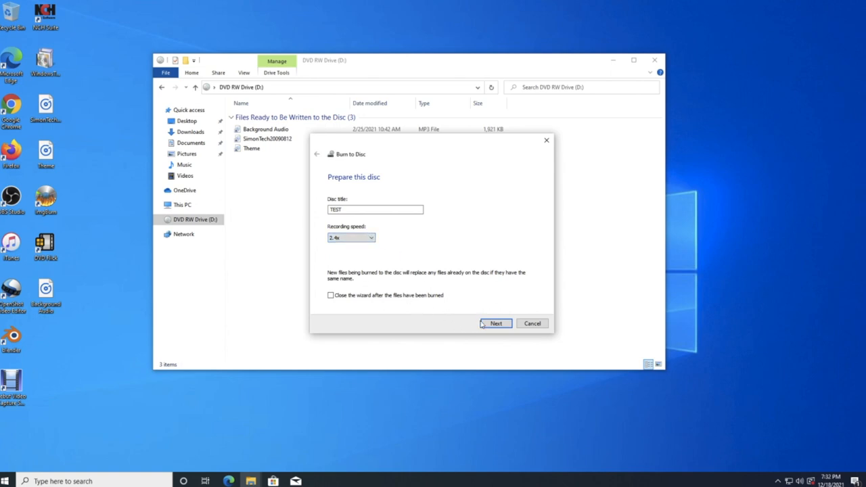
click(495, 323)
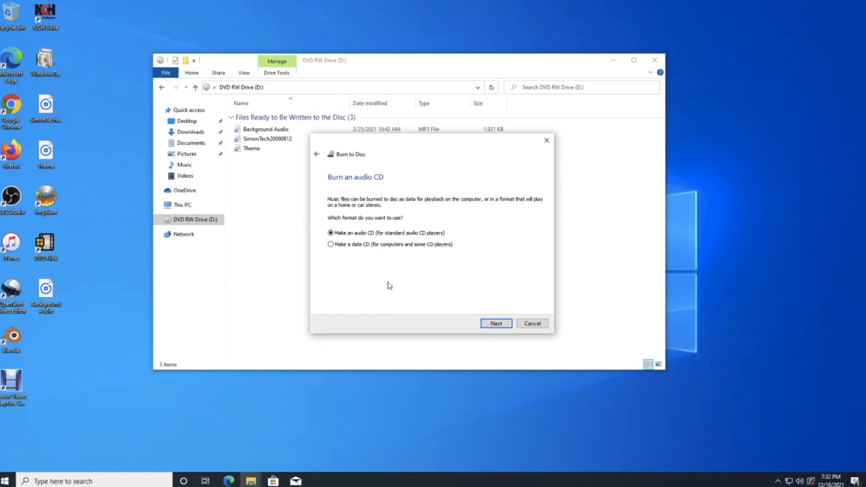
mouse_move(348, 260)
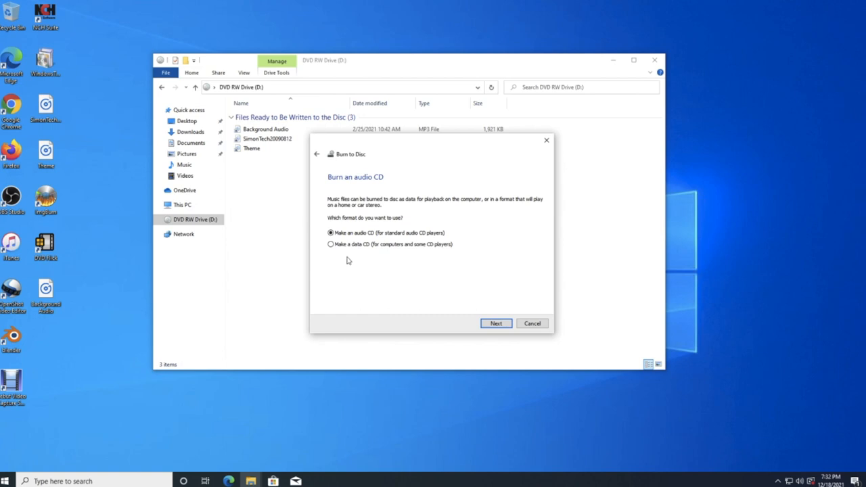
- Burn the three MP3s as a data CD and close the finished wizard
click(331, 244)
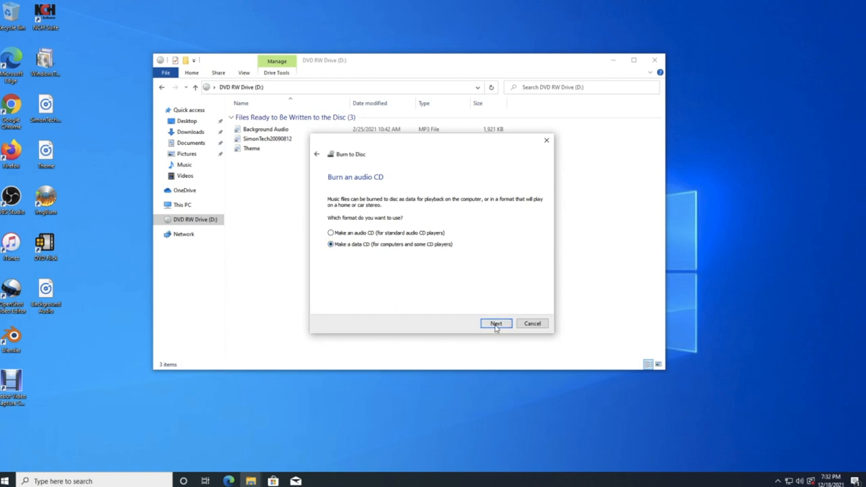
click(496, 324)
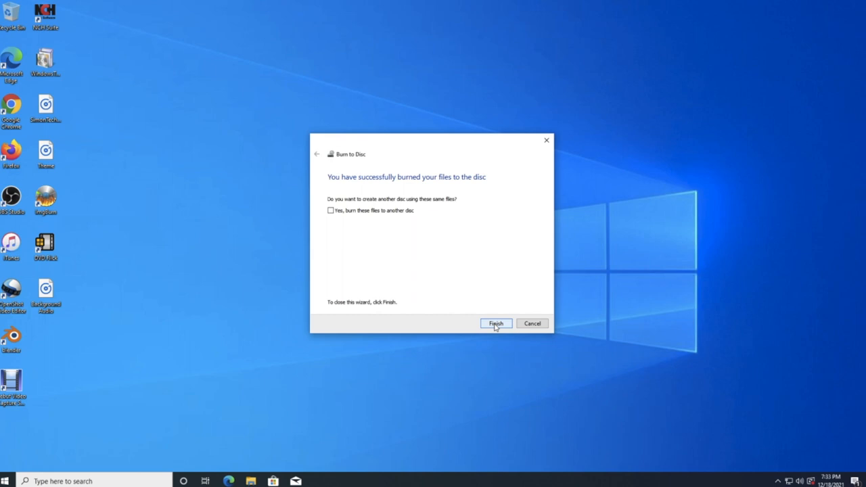
click(496, 323)
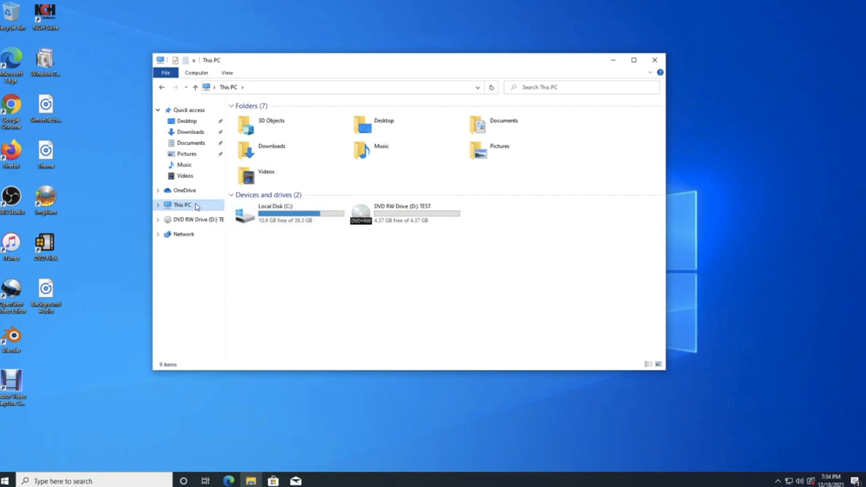
- View the three MP3 files on the TEST disc in DVD RW Drive (D:)
click(405, 213)
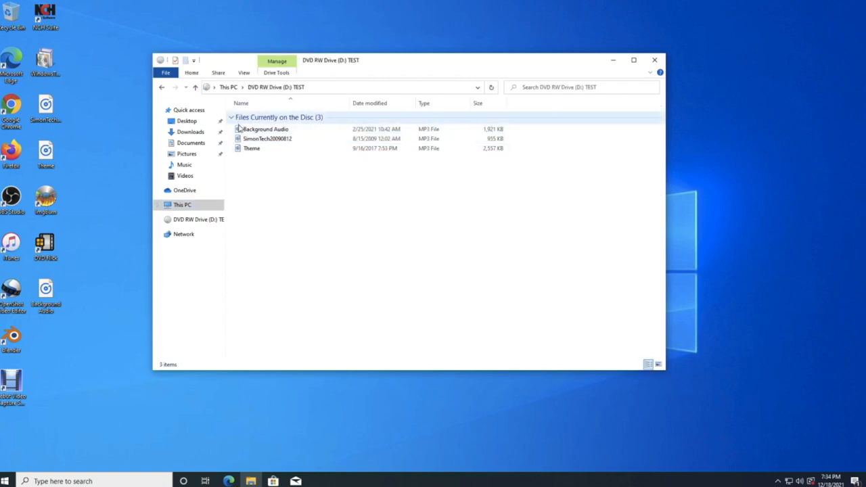
mouse_move(251, 149)
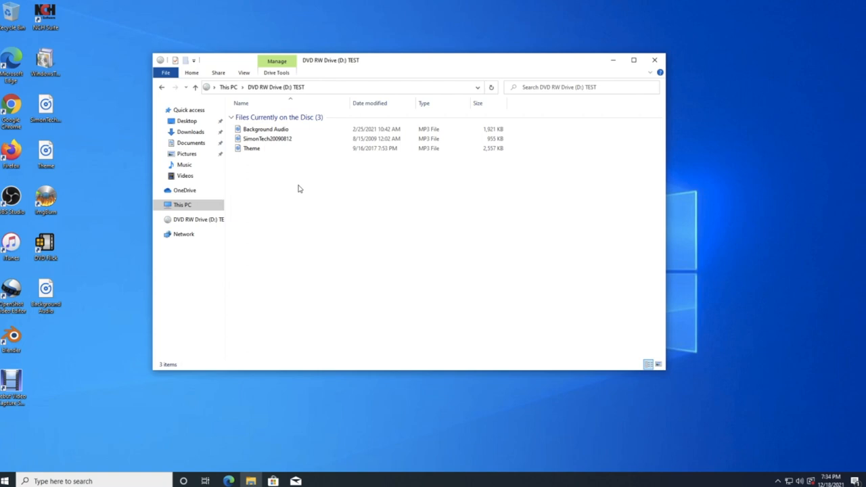
click(182, 205)
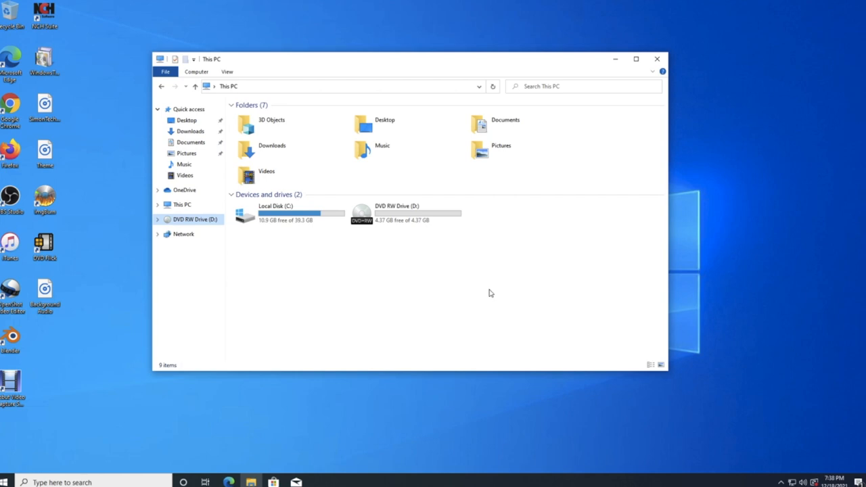
mouse_move(400, 237)
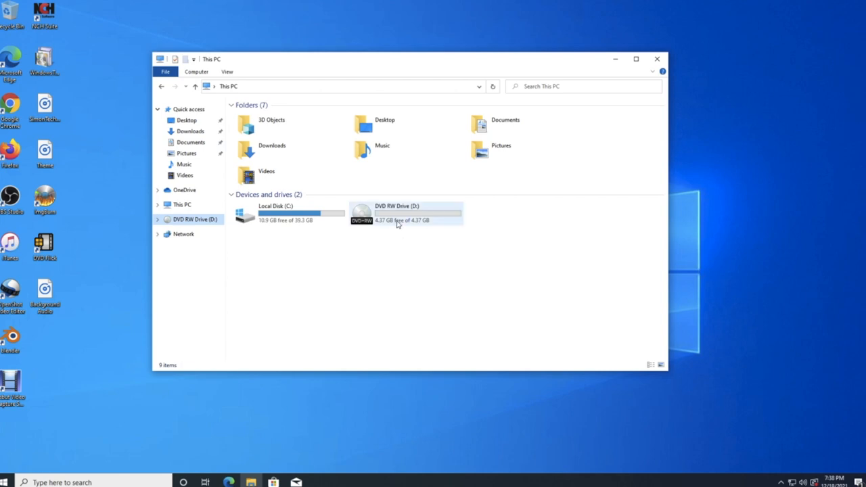
- Format the blank disc like a USB flash drive with the title TEST
click(402, 213)
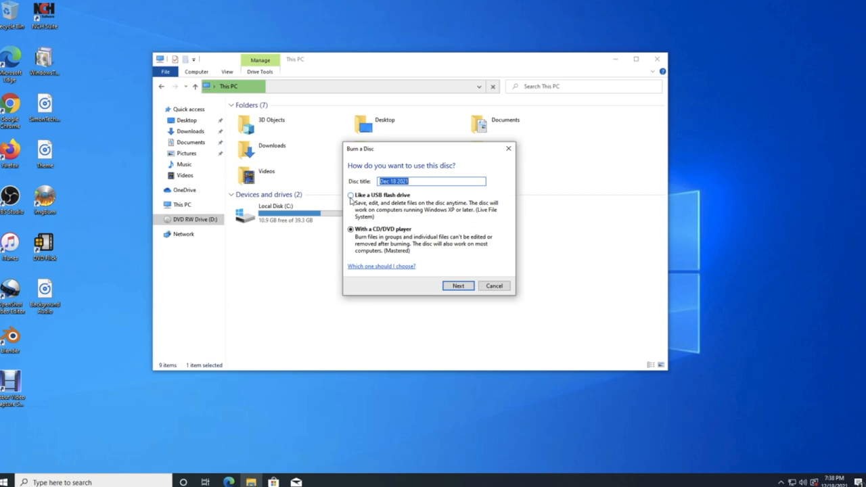
click(351, 195)
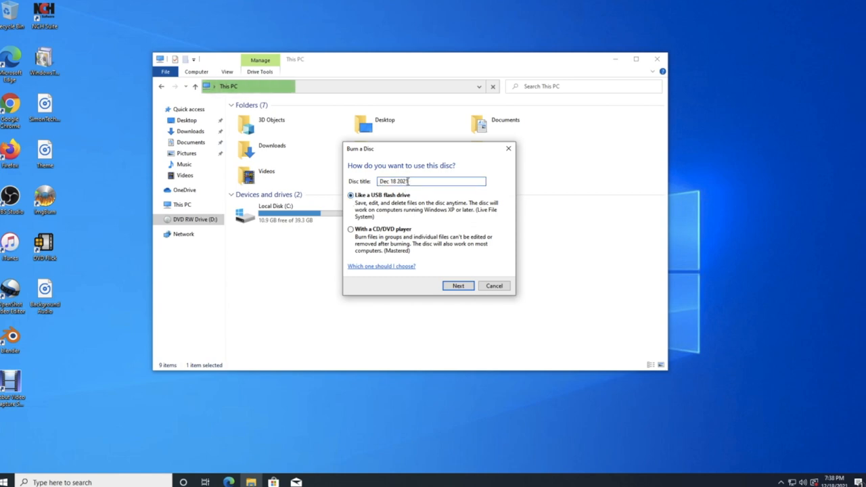
text(1)
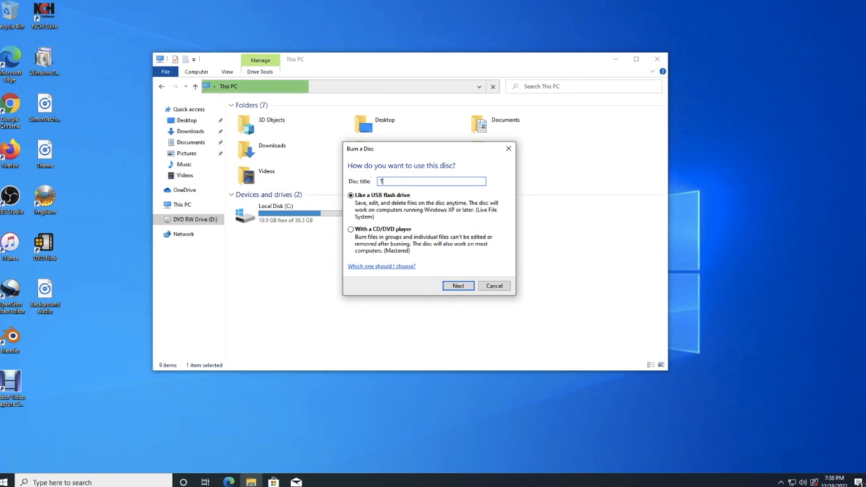
text(EST)
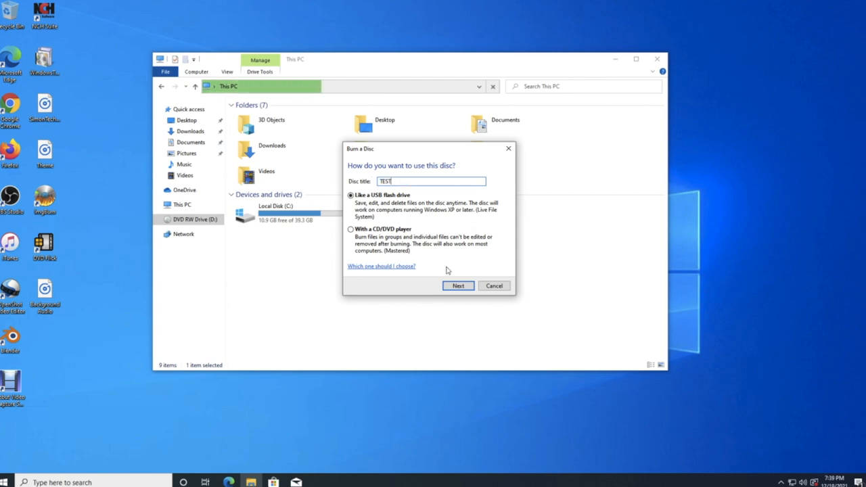
click(458, 286)
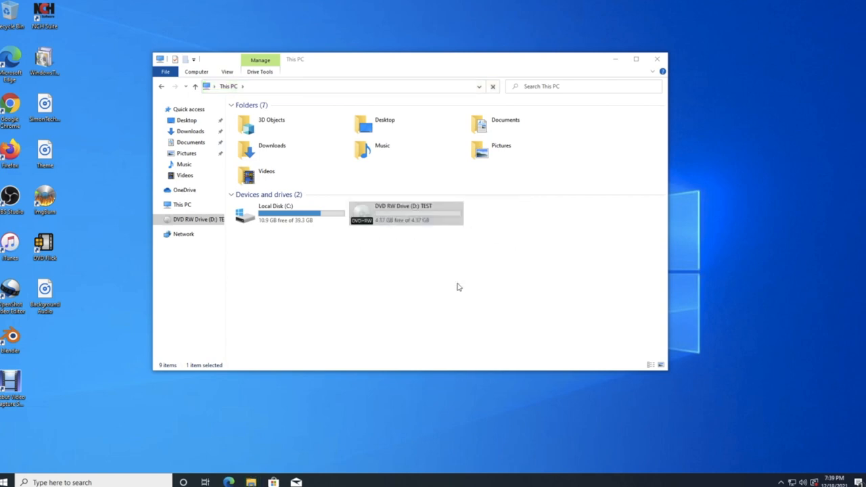
- Open the TEST disc's contents in a new window
double_click(407, 213)
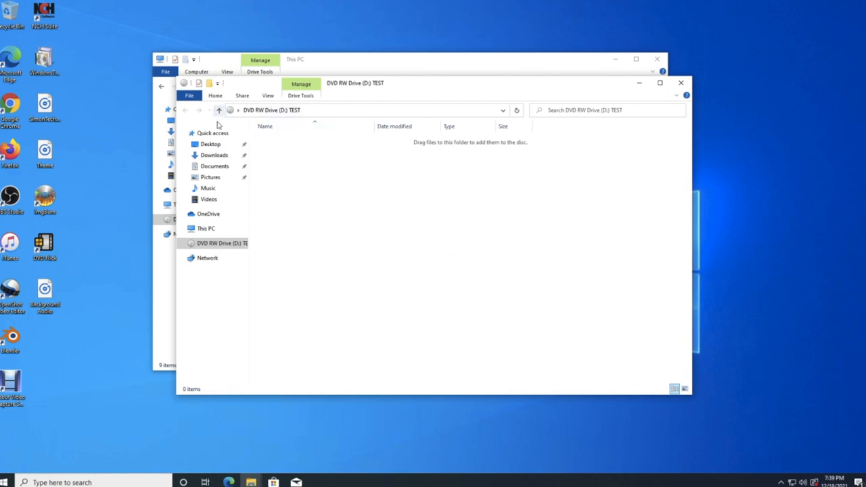
mouse_move(95, 143)
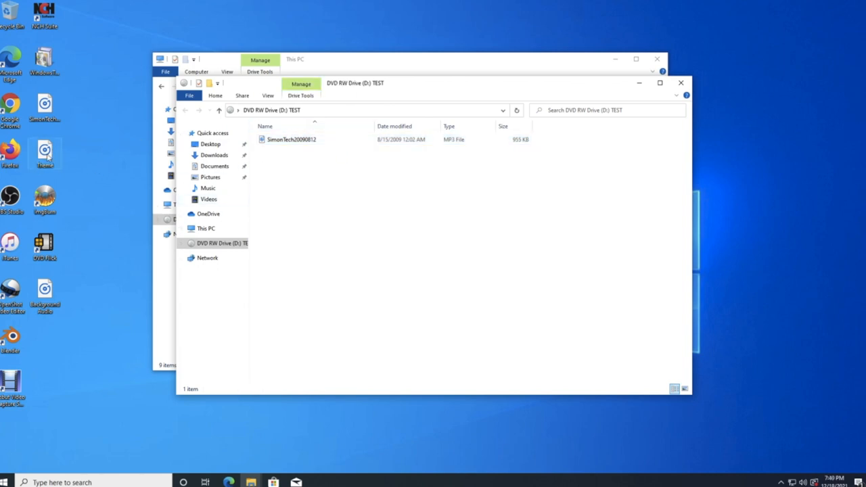
mouse_move(370, 230)
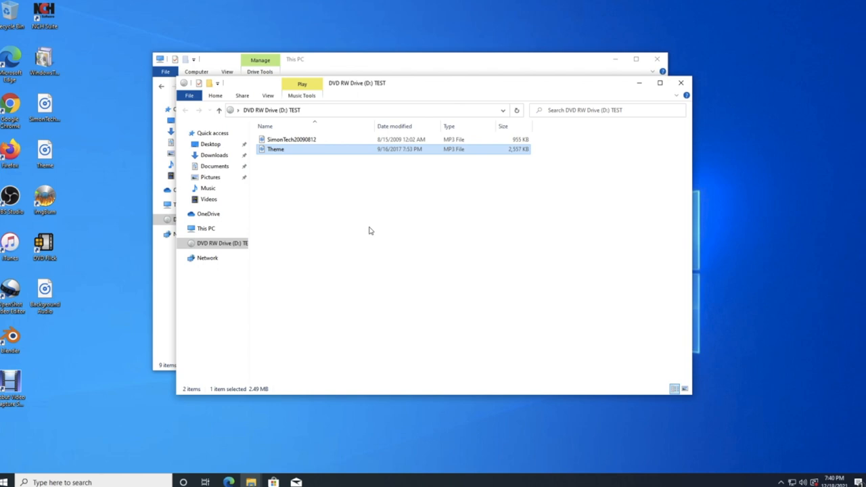
mouse_move(215, 265)
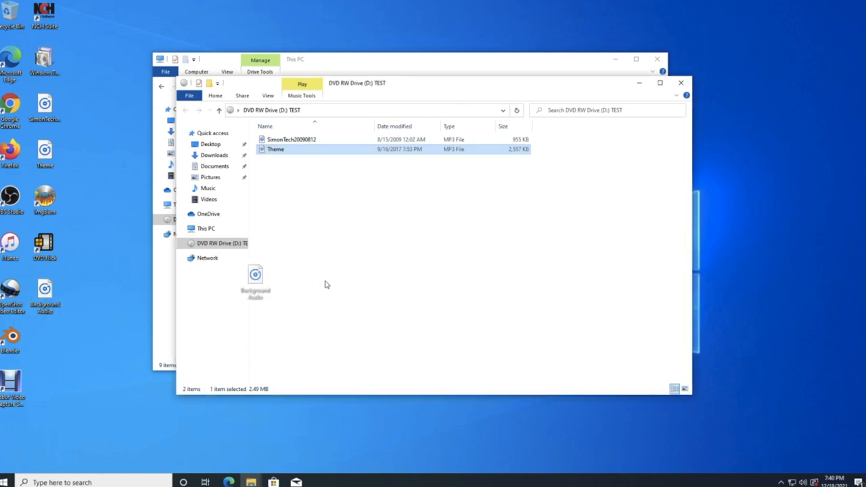
mouse_move(408, 275)
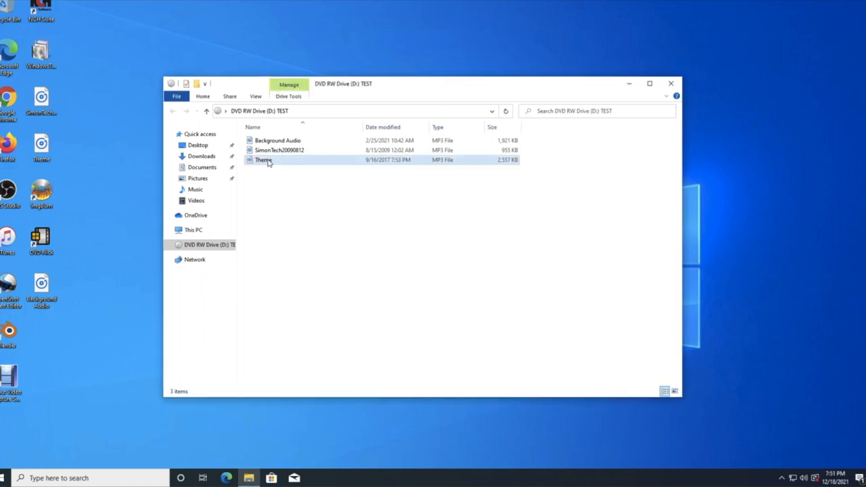
- Delete the Theme file from the TEST disc, confirming permanent deletion
right_click(263, 160)
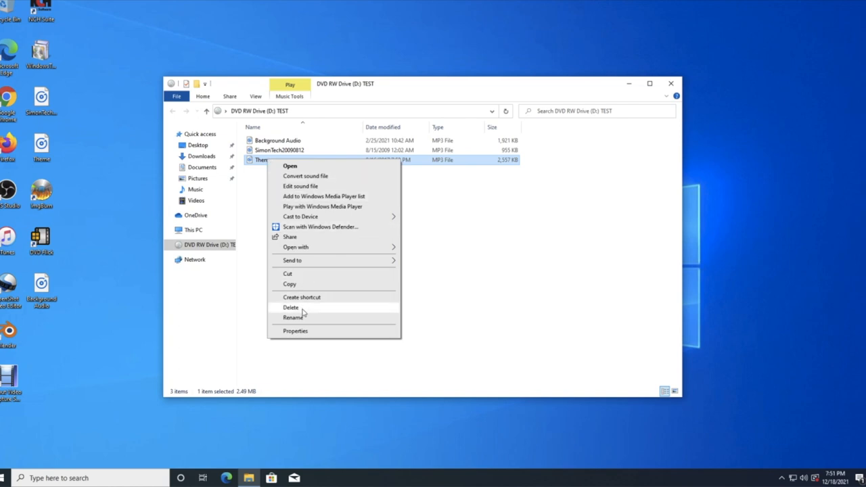
click(291, 308)
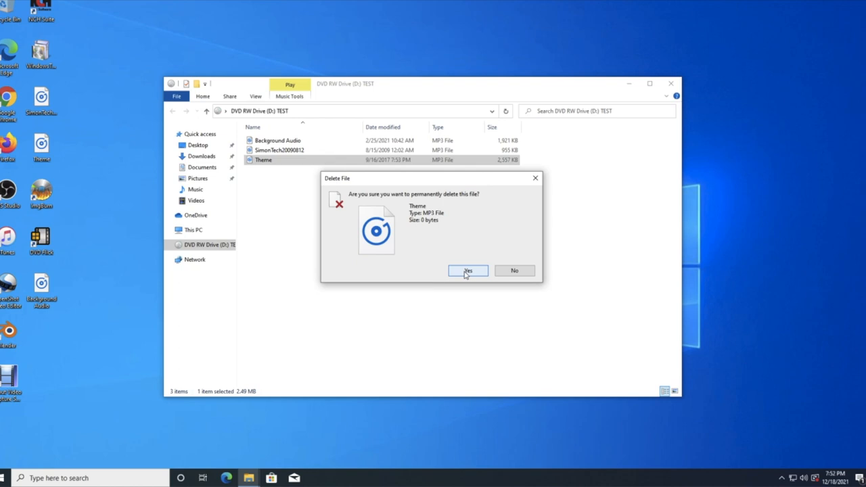
click(467, 271)
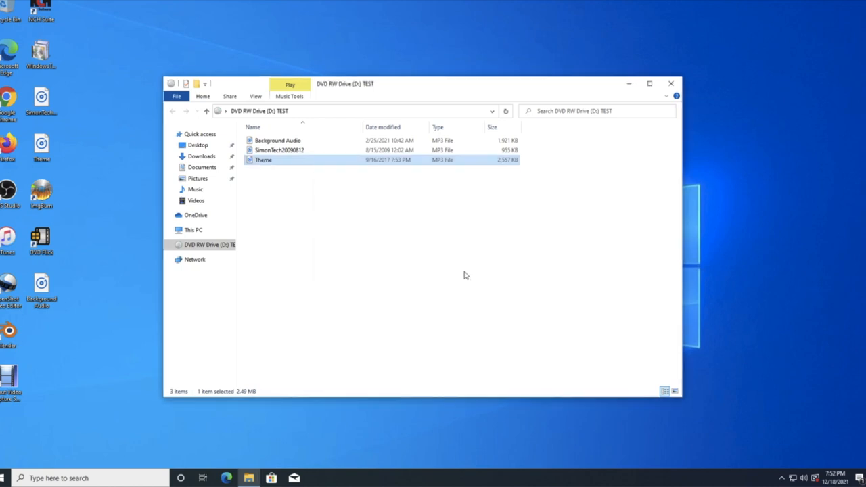